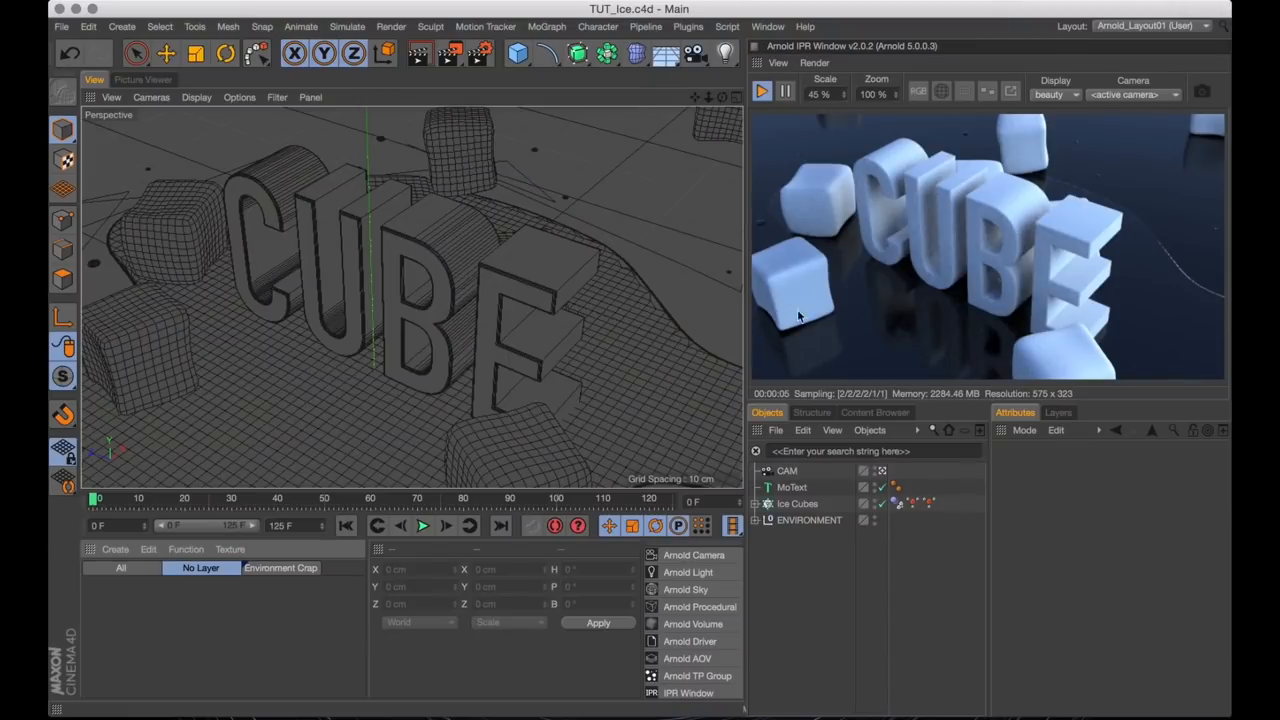
{"action": "mouse_move", "coordinate": [917, 174]}
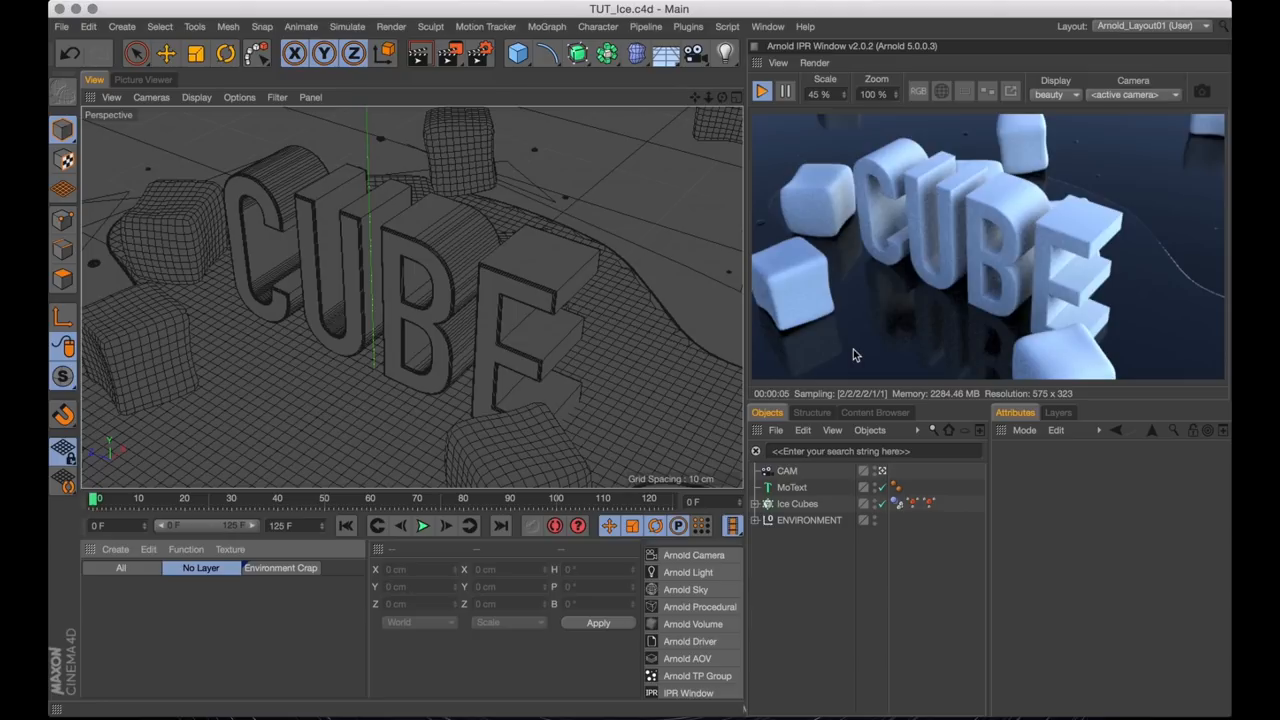
{"action": "mouse_move", "coordinate": [140, 627]}
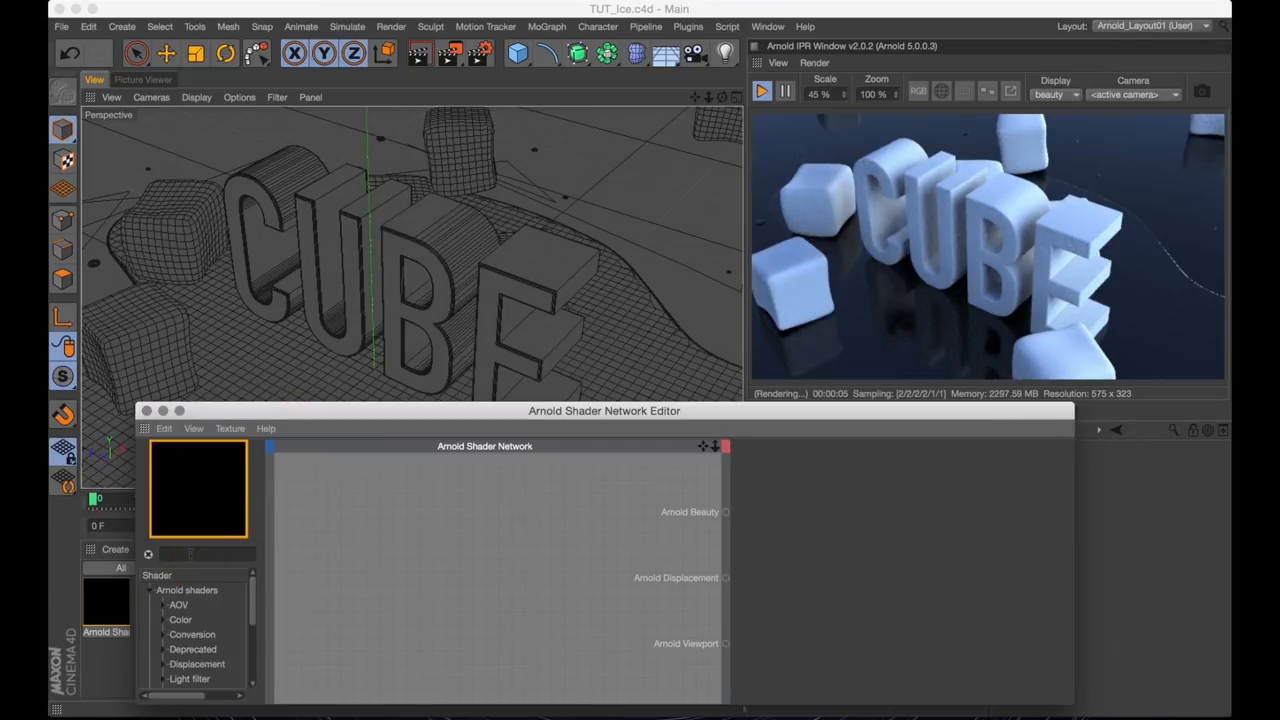
- Search 'std' and add a standard_surface shader node to the network
{"action": "type", "text": "std"}
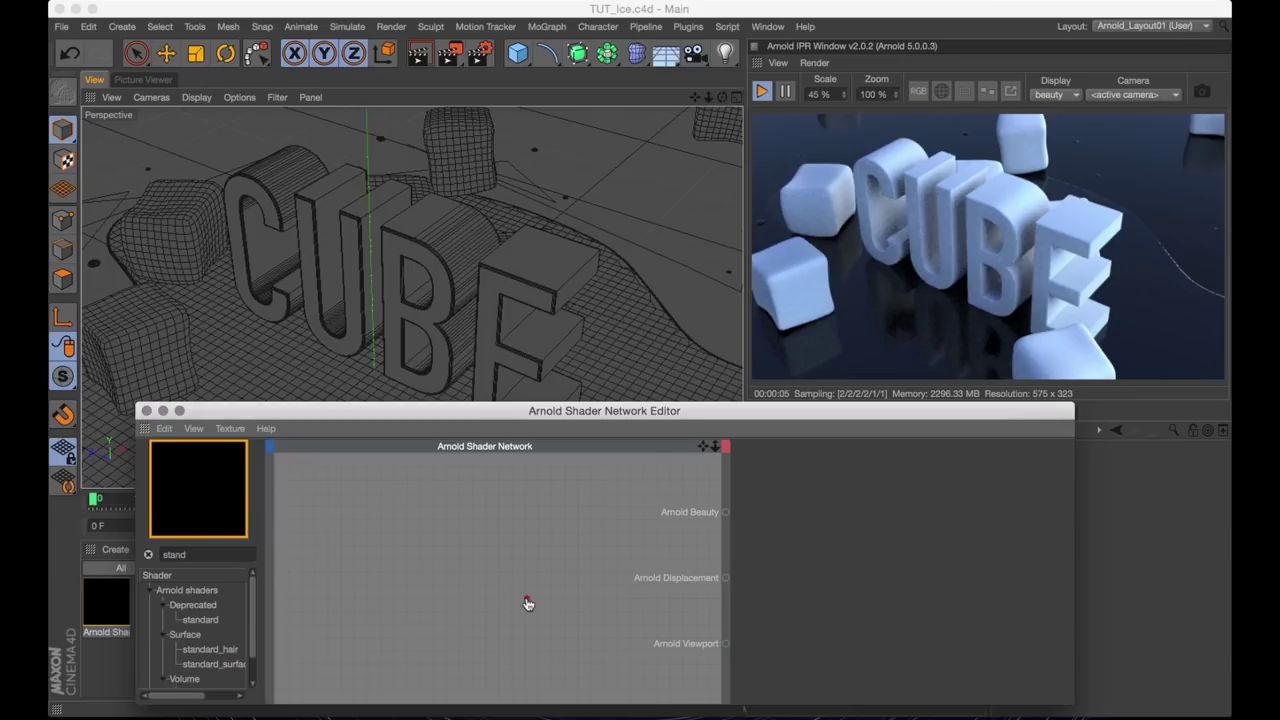
{"action": "double_click", "coordinate": [213, 664]}
{"action": "type", "text": "image"}
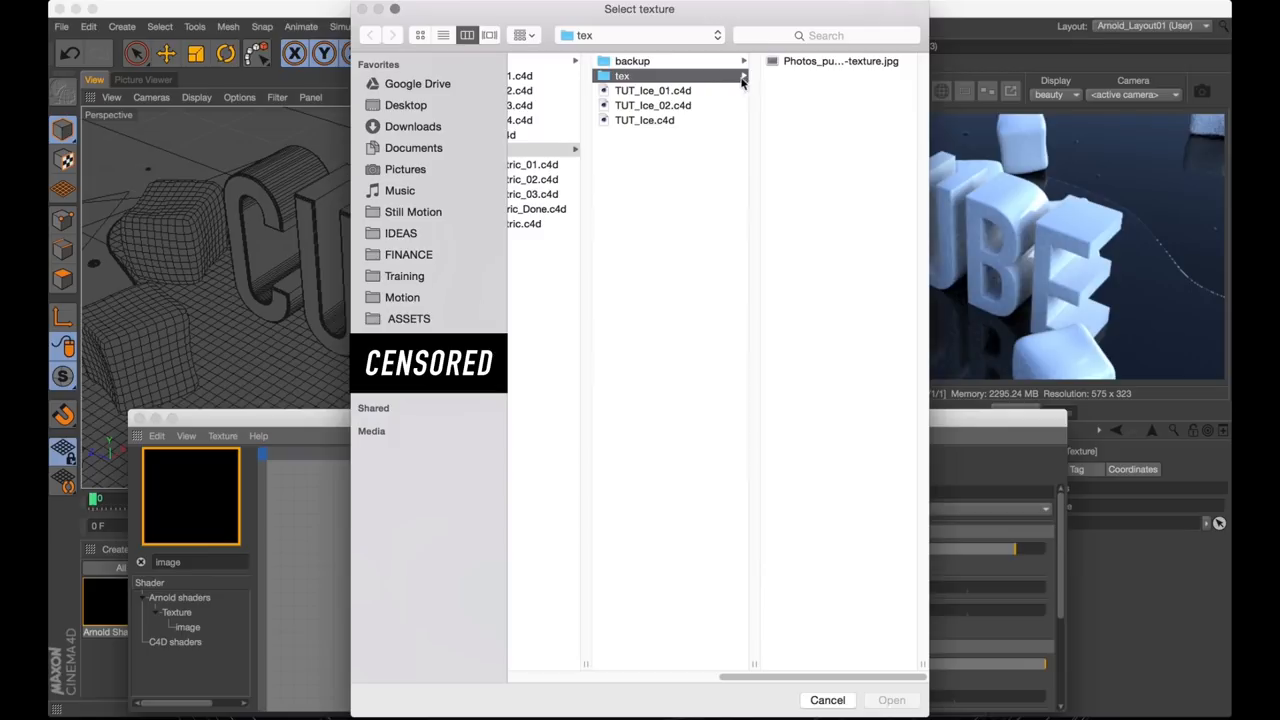
{"action": "mouse_move", "coordinate": [822, 68]}
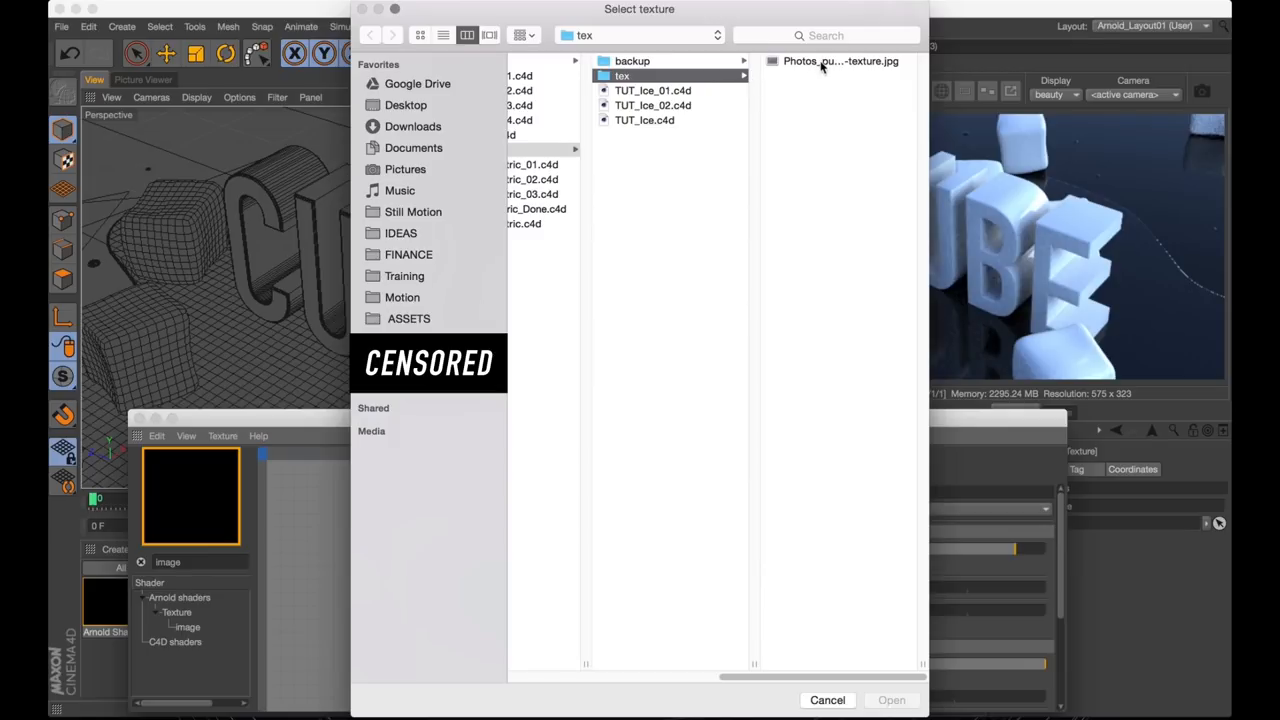
- Load the frost crystals on glass photo into the image node
{"action": "left_click", "coordinate": [840, 61]}
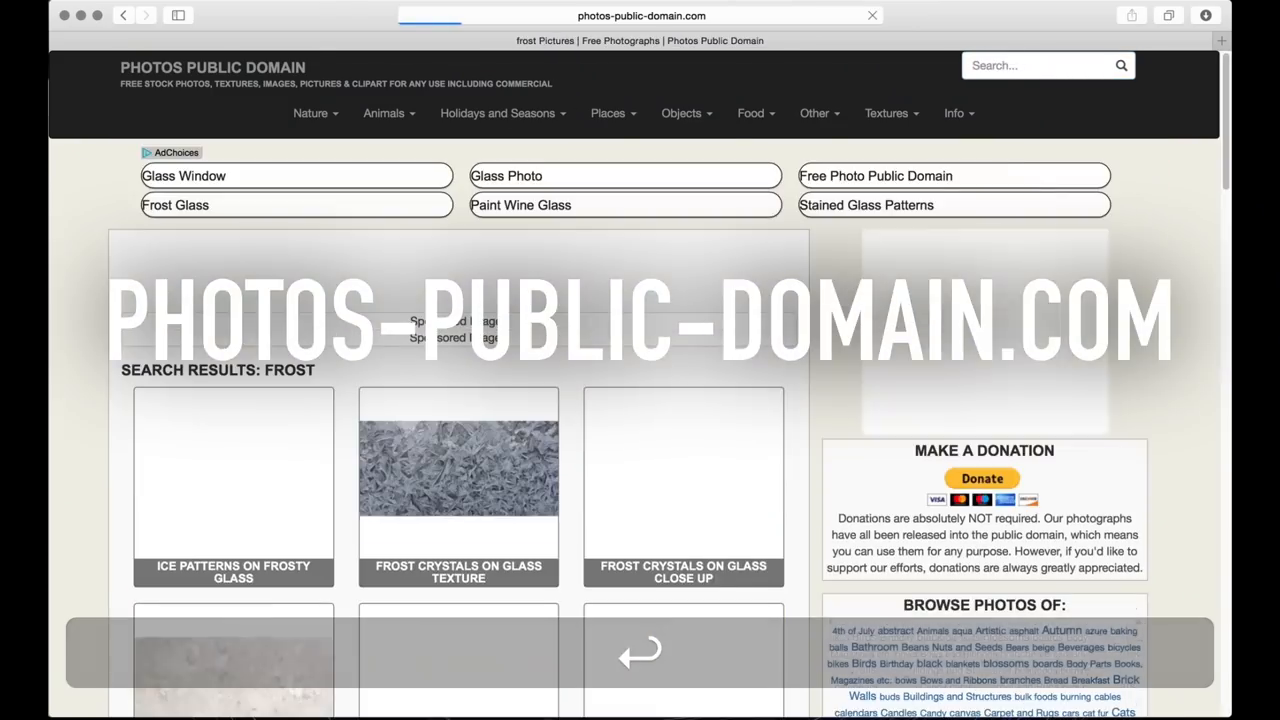
{"action": "scroll", "scroll_direction": "down", "scroll_amount": 3}
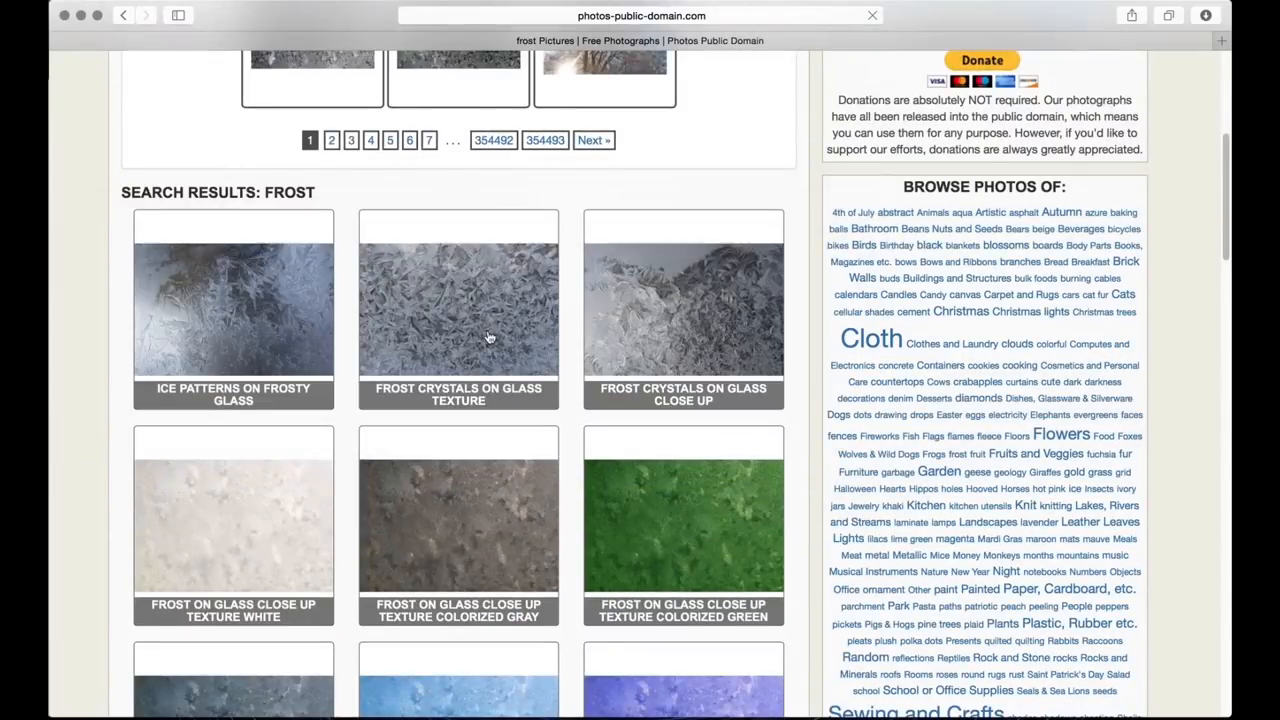
{"action": "left_click", "coordinate": [458, 308]}
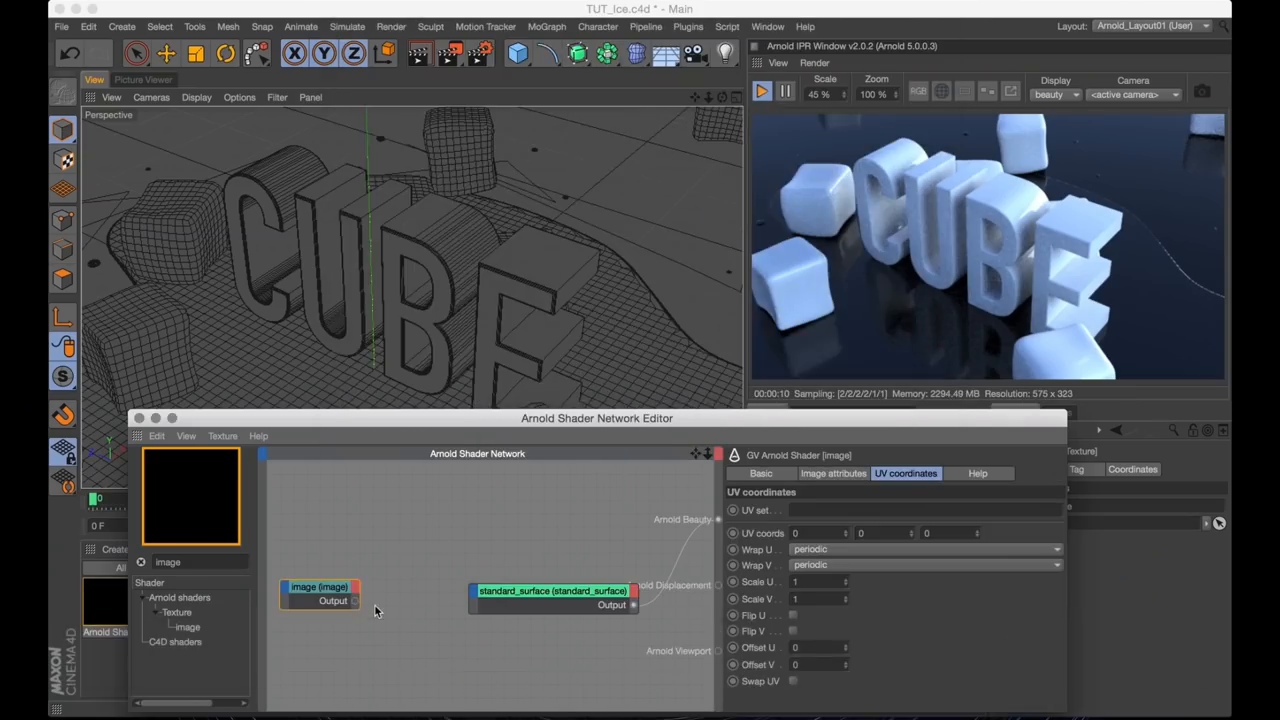
- Wire the image through a triplanar node into standard_surface for frosty cubes
{"action": "left_click", "coordinate": [833, 473]}
{"action": "type", "text": "tripl"}
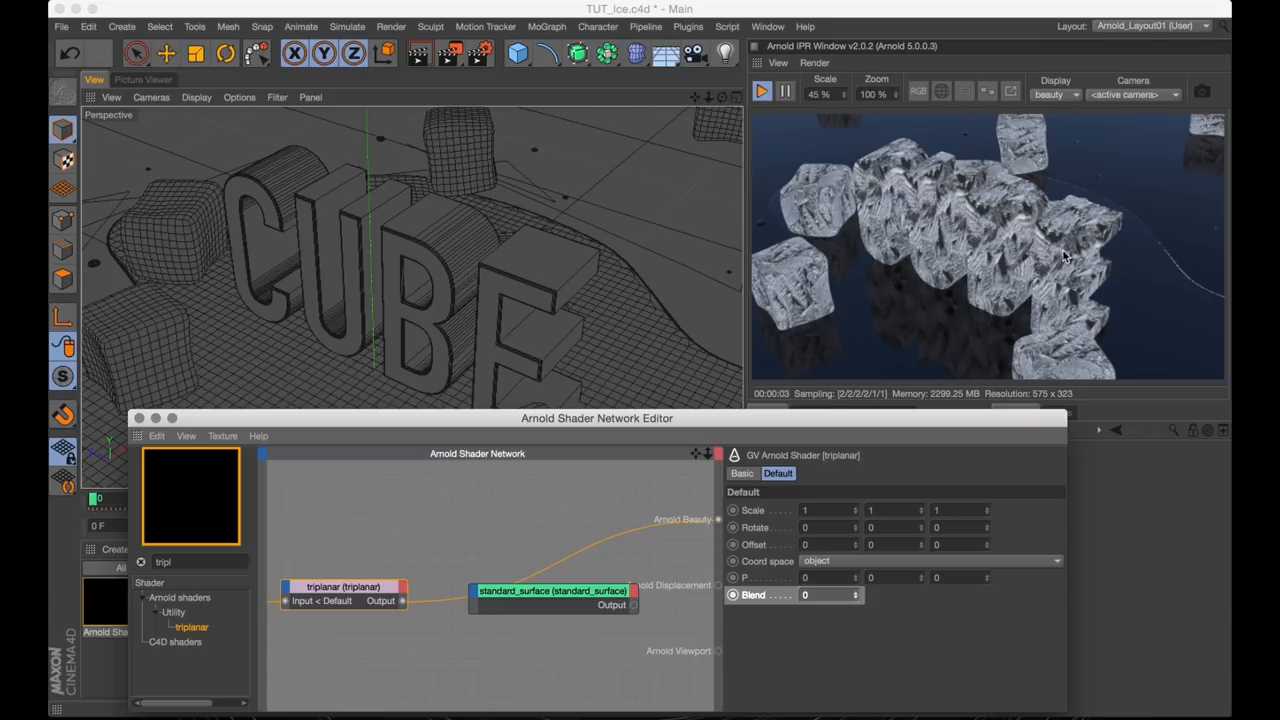
{"action": "mouse_move", "coordinate": [782, 261]}
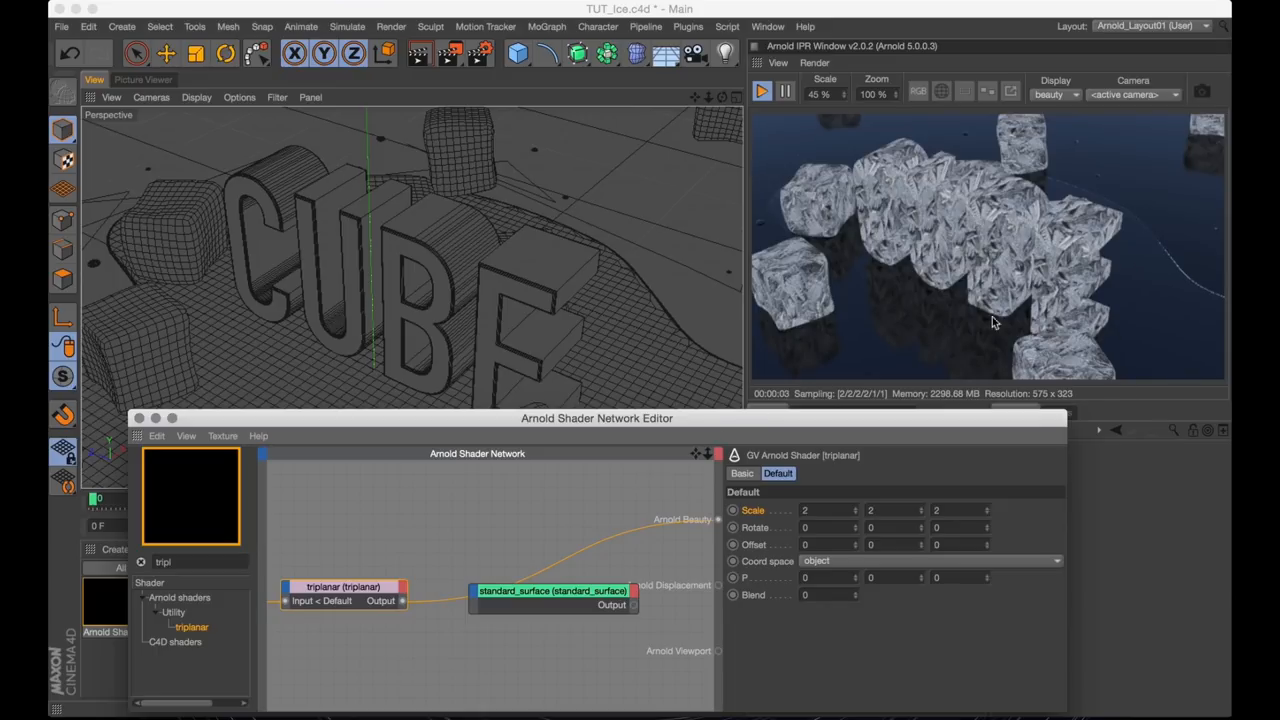
{"action": "mouse_move", "coordinate": [947, 240]}
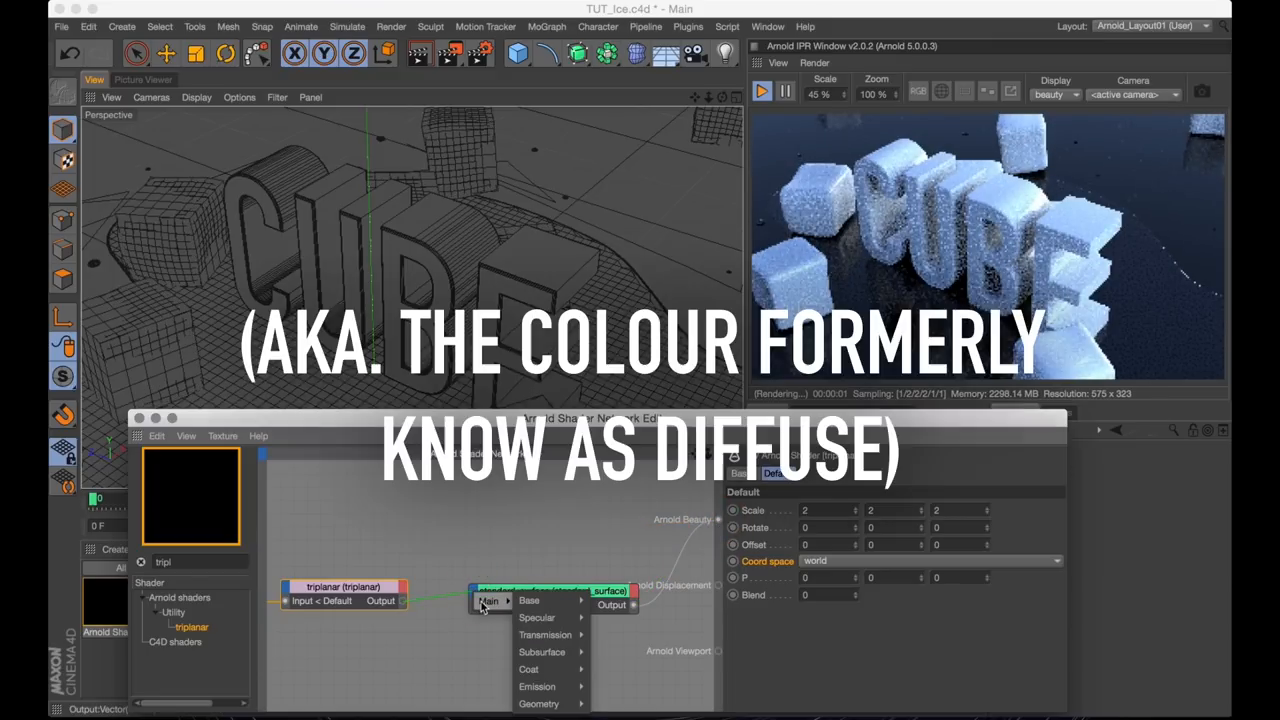
- Route the triplanar texture through a color_correct node into base colour
{"action": "left_click", "coordinate": [528, 600]}
{"action": "type", "text": "color"}
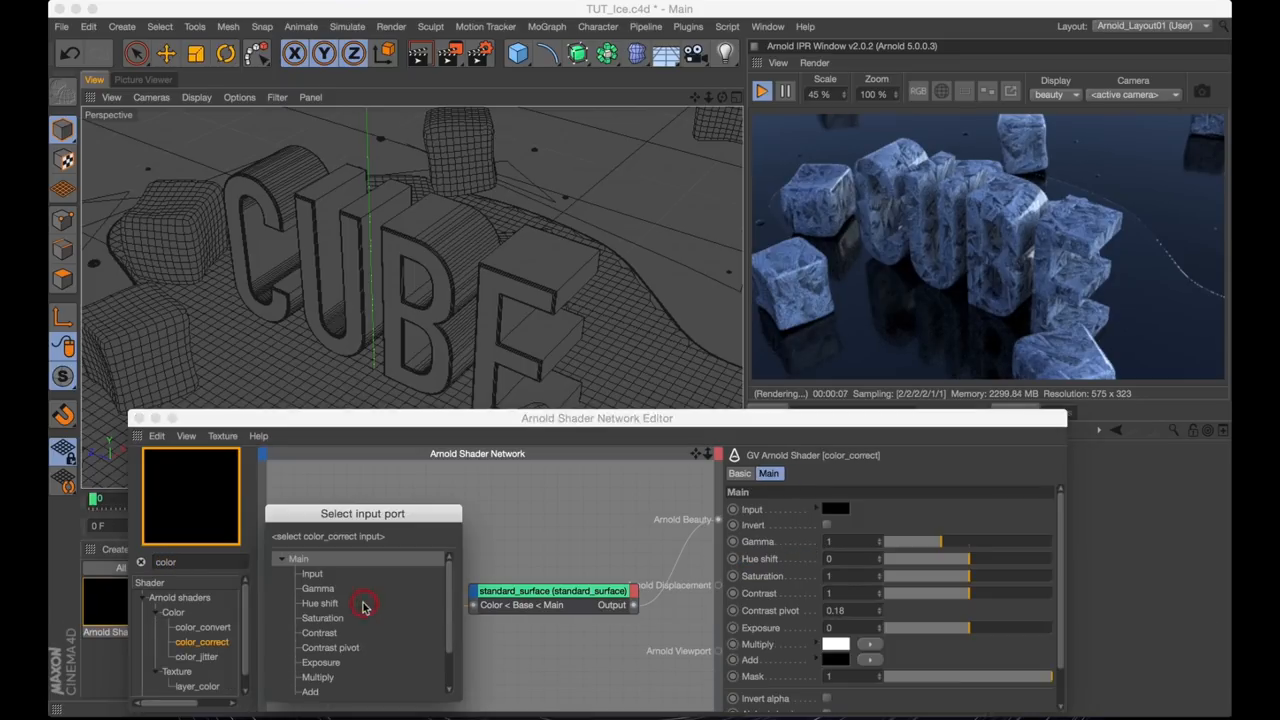
{"action": "left_click", "coordinate": [312, 573]}
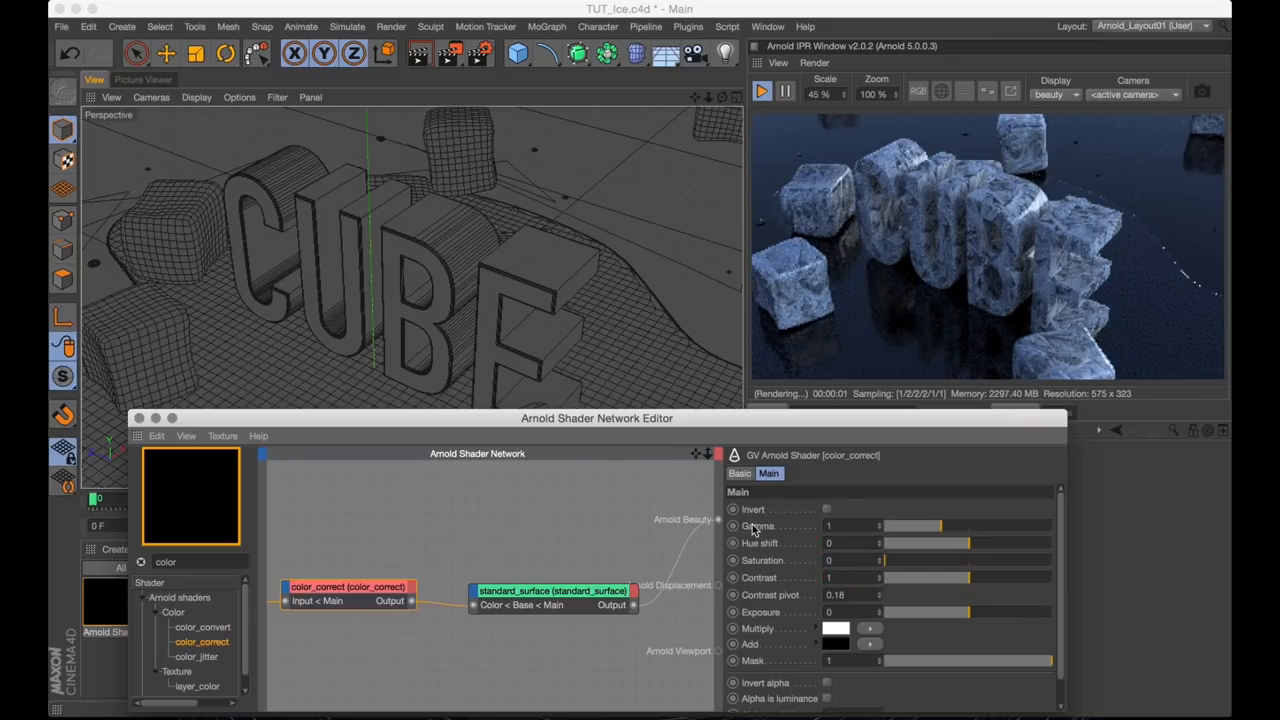
{"action": "left_click", "coordinate": [574, 570]}
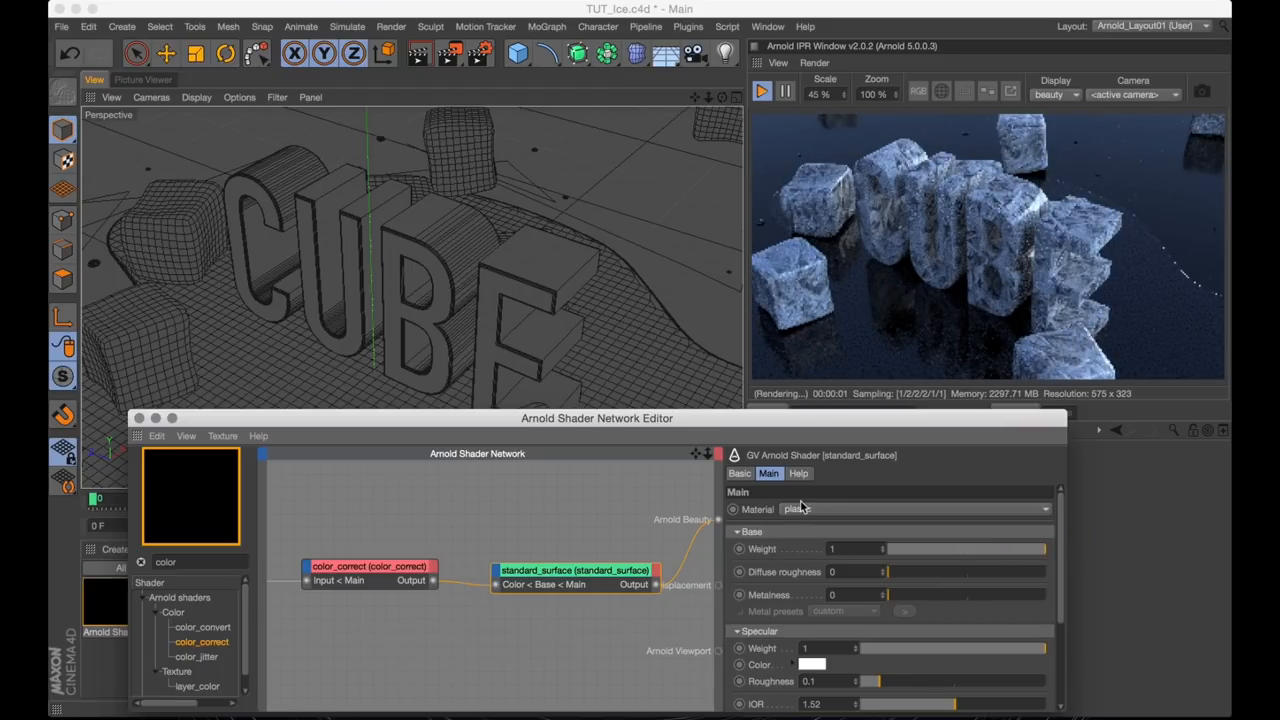
{"action": "left_click", "coordinate": [738, 531]}
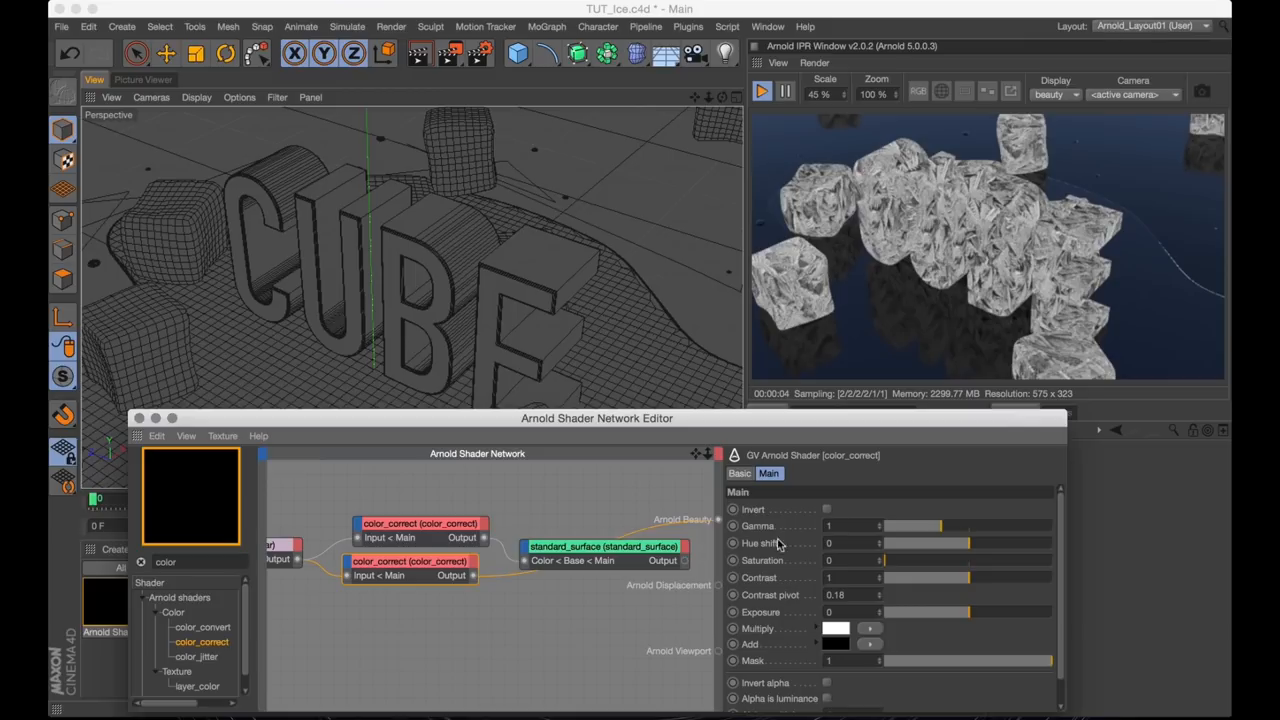
{"action": "mouse_move", "coordinate": [885, 509]}
{"action": "type", "text": "0.5"}
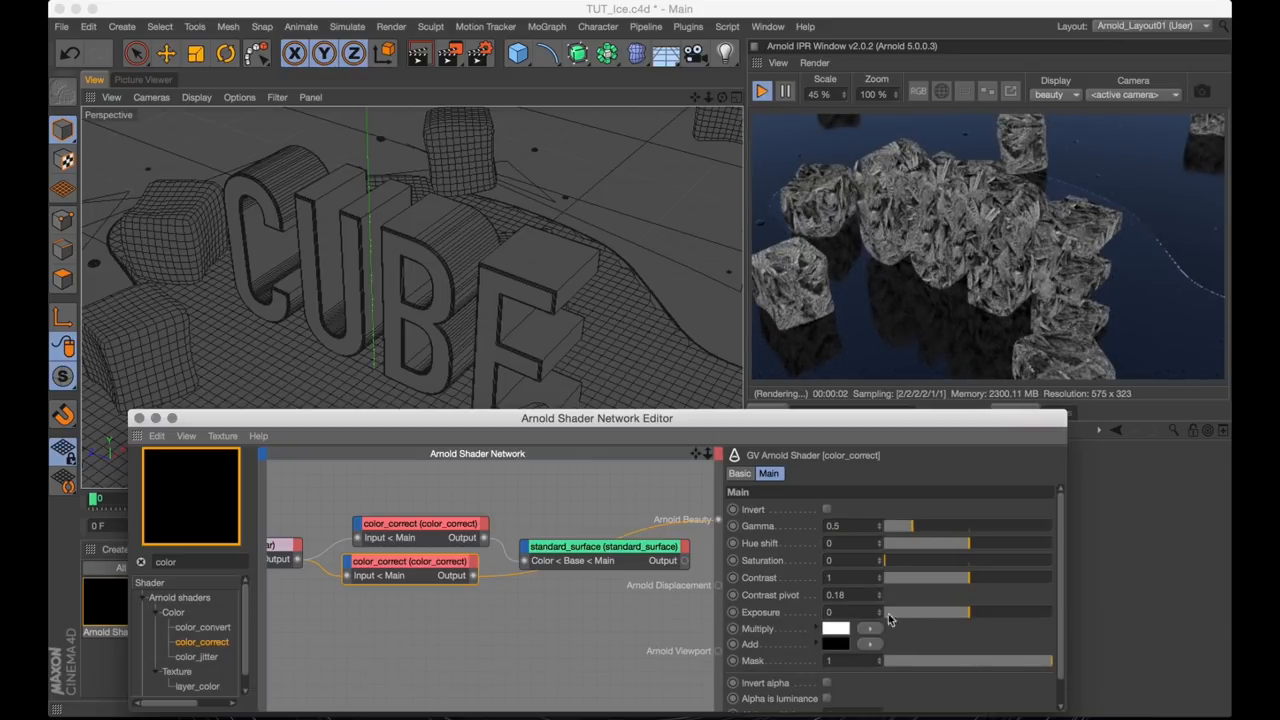
- Raise colour correction exposure to 2 and connect one to specular roughness
{"action": "left_click_drag", "start_coordinate": [880, 612], "coordinate": [905, 612]}
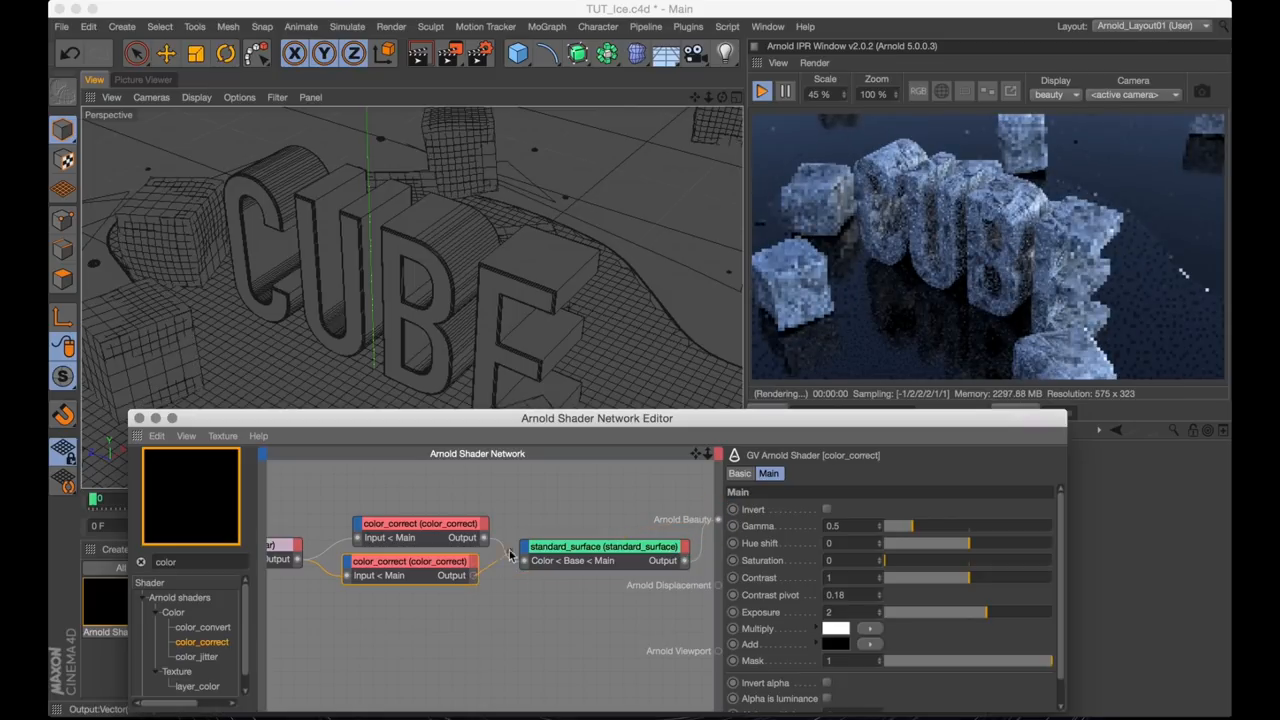
{"action": "left_click", "coordinate": [527, 560]}
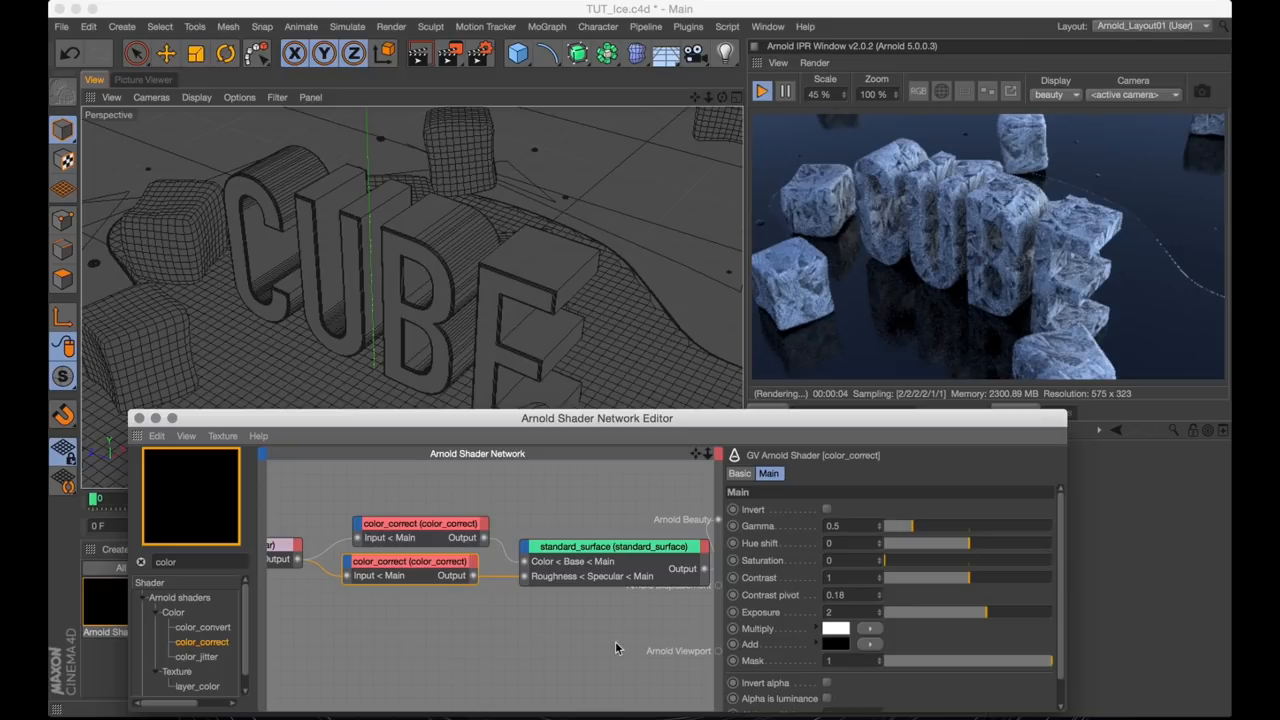
{"action": "left_click", "coordinate": [614, 546]}
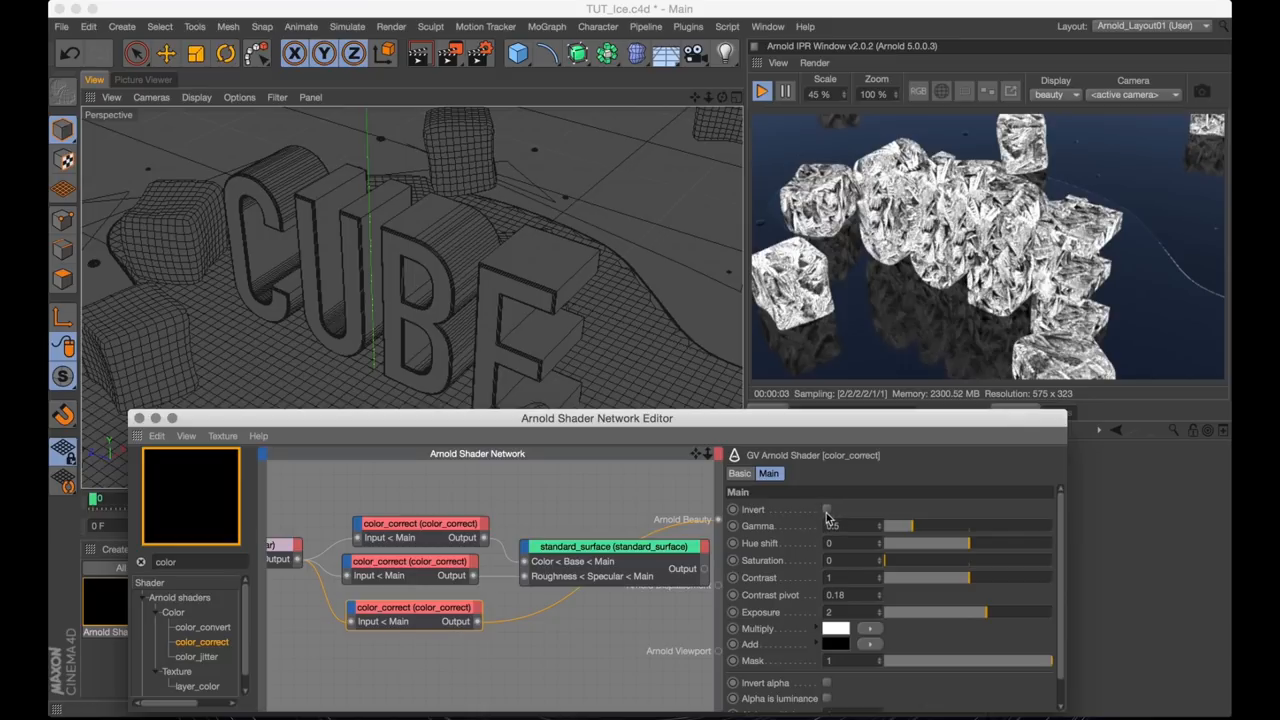
- Invert the third colour correction, gamma 0.7, exposure 0, into transmission weight
{"action": "left_click", "coordinate": [832, 525]}
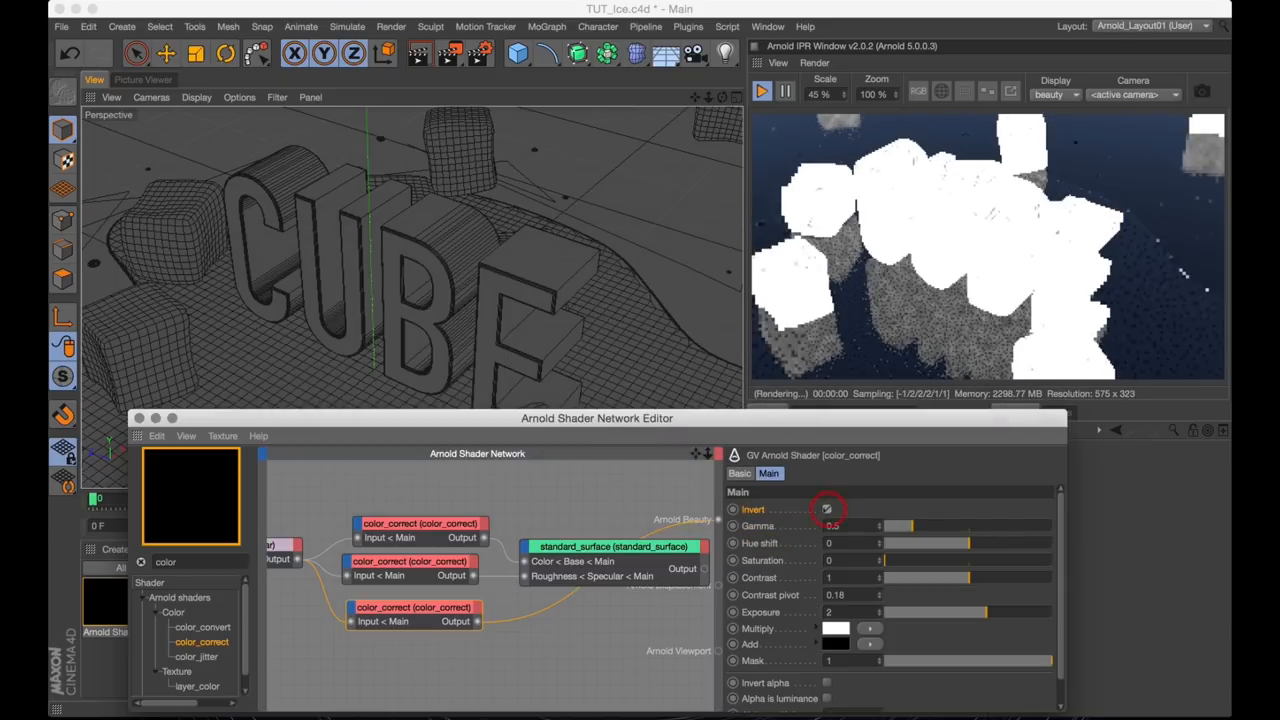
{"action": "left_click", "coordinate": [826, 509]}
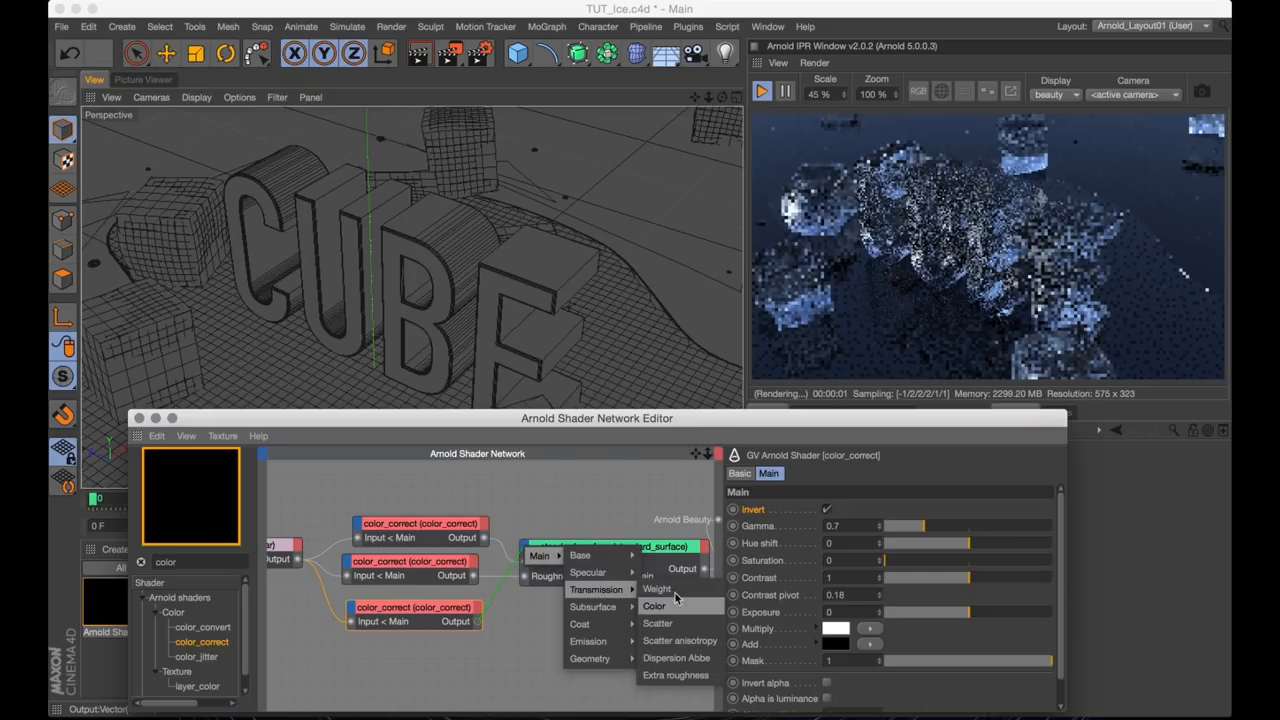
{"action": "left_click", "coordinate": [656, 588]}
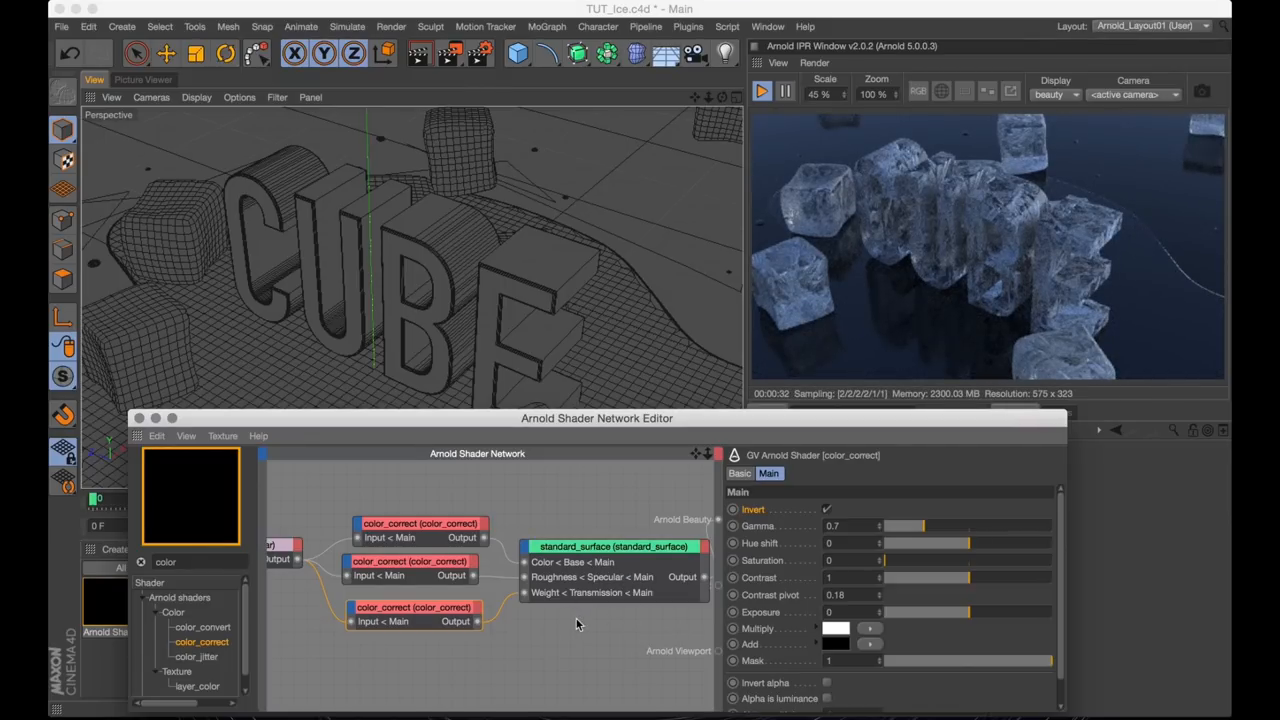
{"action": "mouse_move", "coordinate": [1043, 215]}
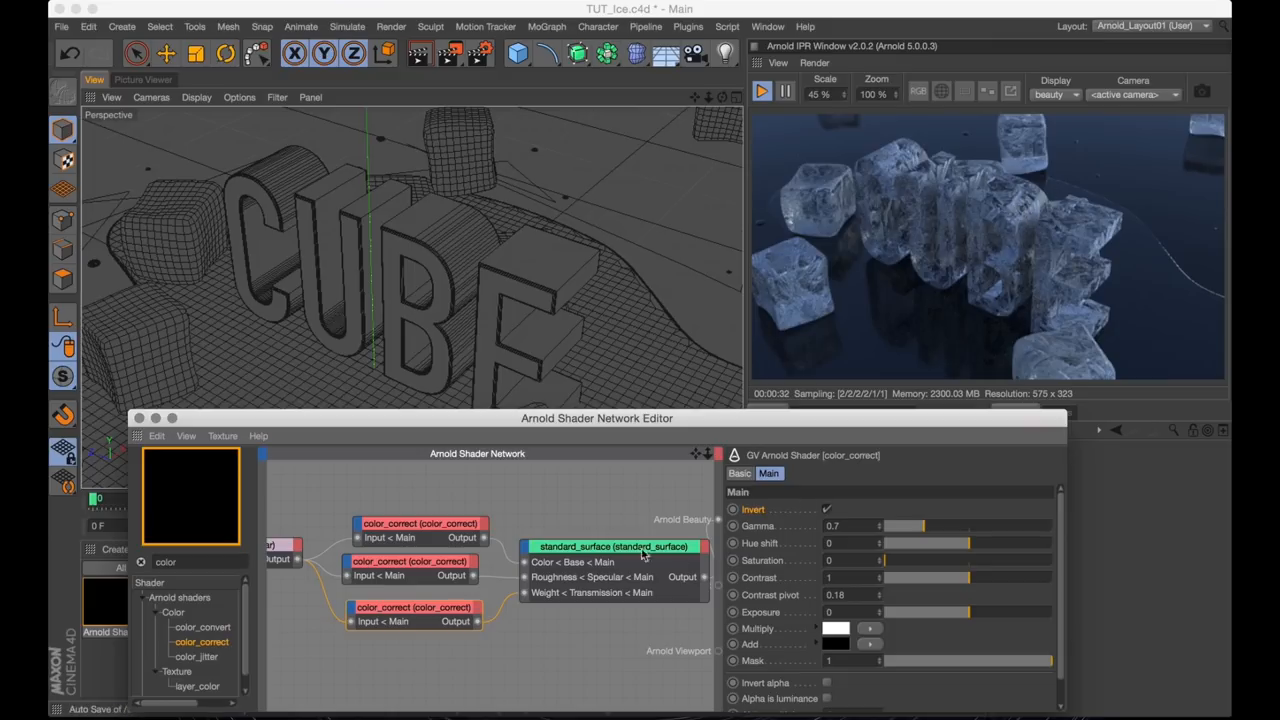
{"action": "left_click", "coordinate": [613, 546]}
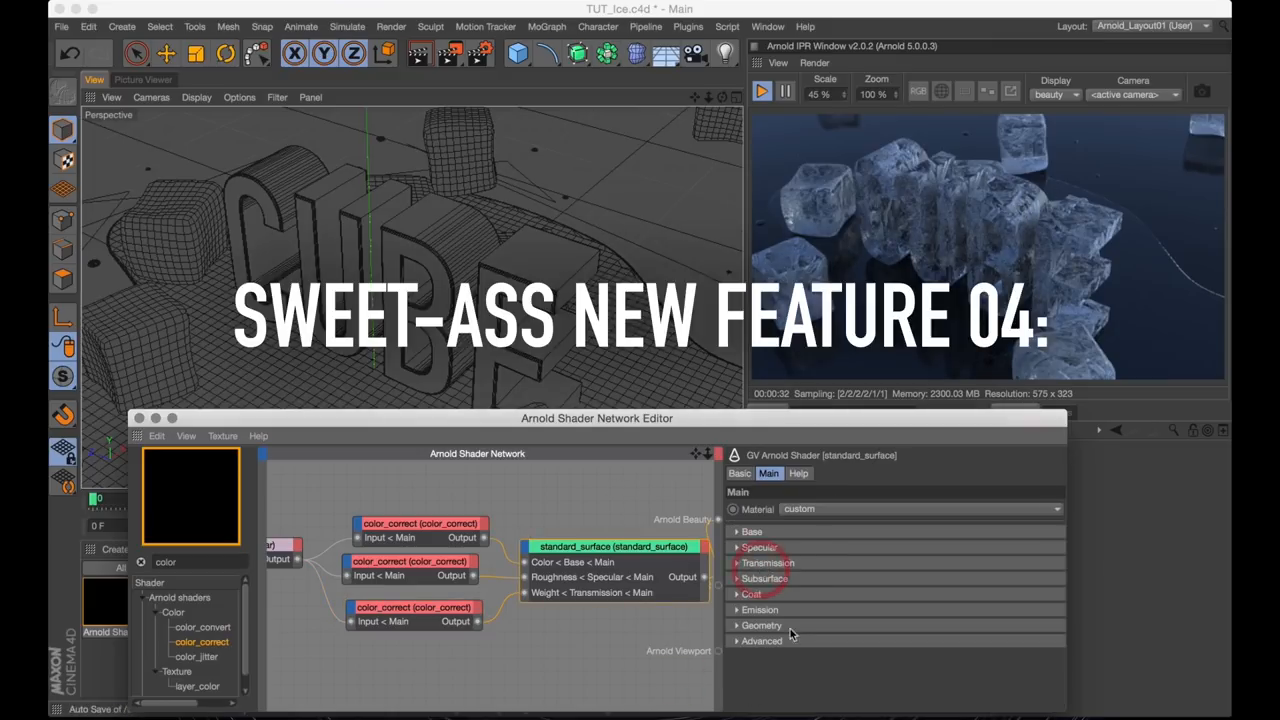
- Give standard_surface a coat with weight 1, roughness 0.06, IOR 1.33
{"action": "left_click", "coordinate": [751, 593]}
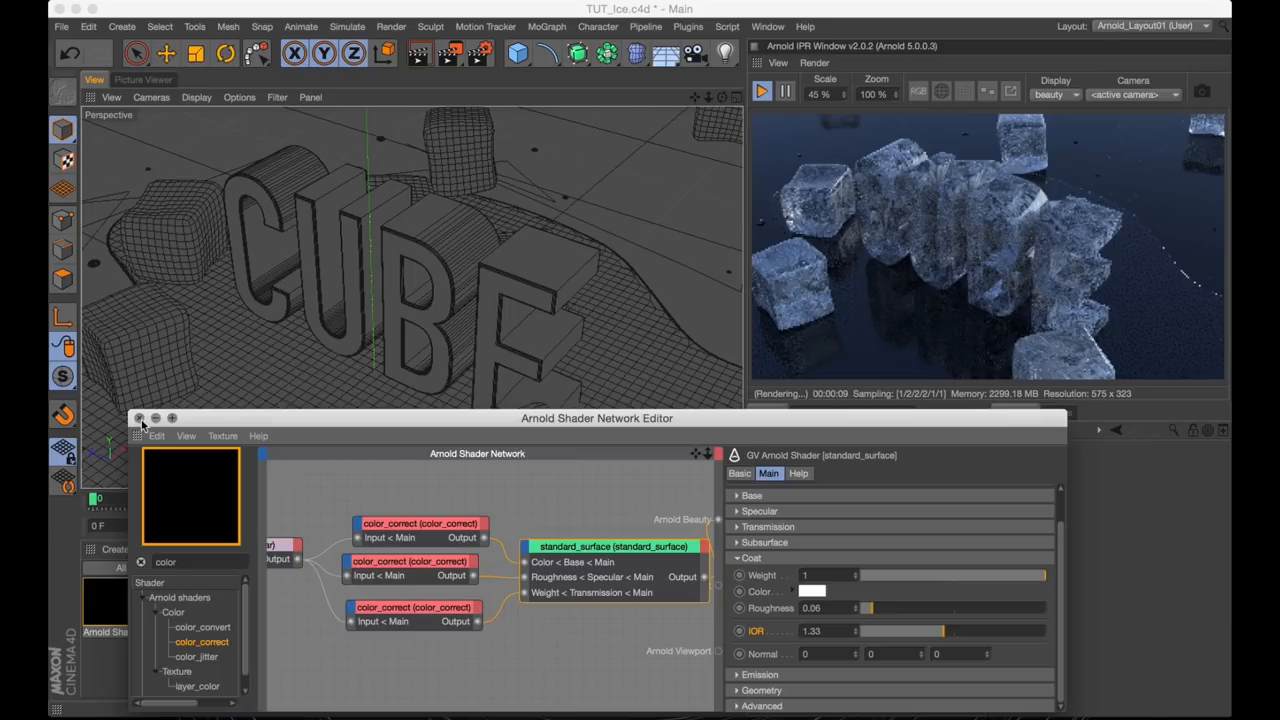
{"action": "left_click", "coordinate": [139, 418]}
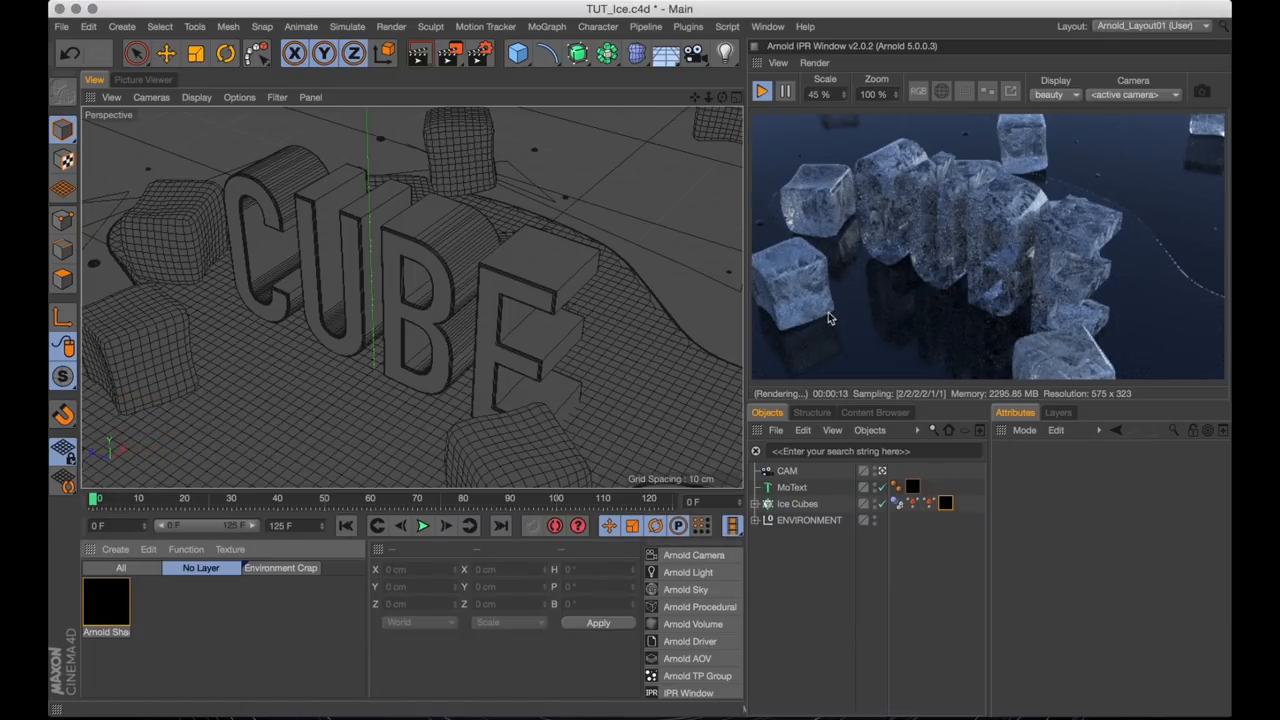
- Add an Arnold Parameters tag to the CUBE MoText object
{"action": "left_click", "coordinate": [792, 487]}
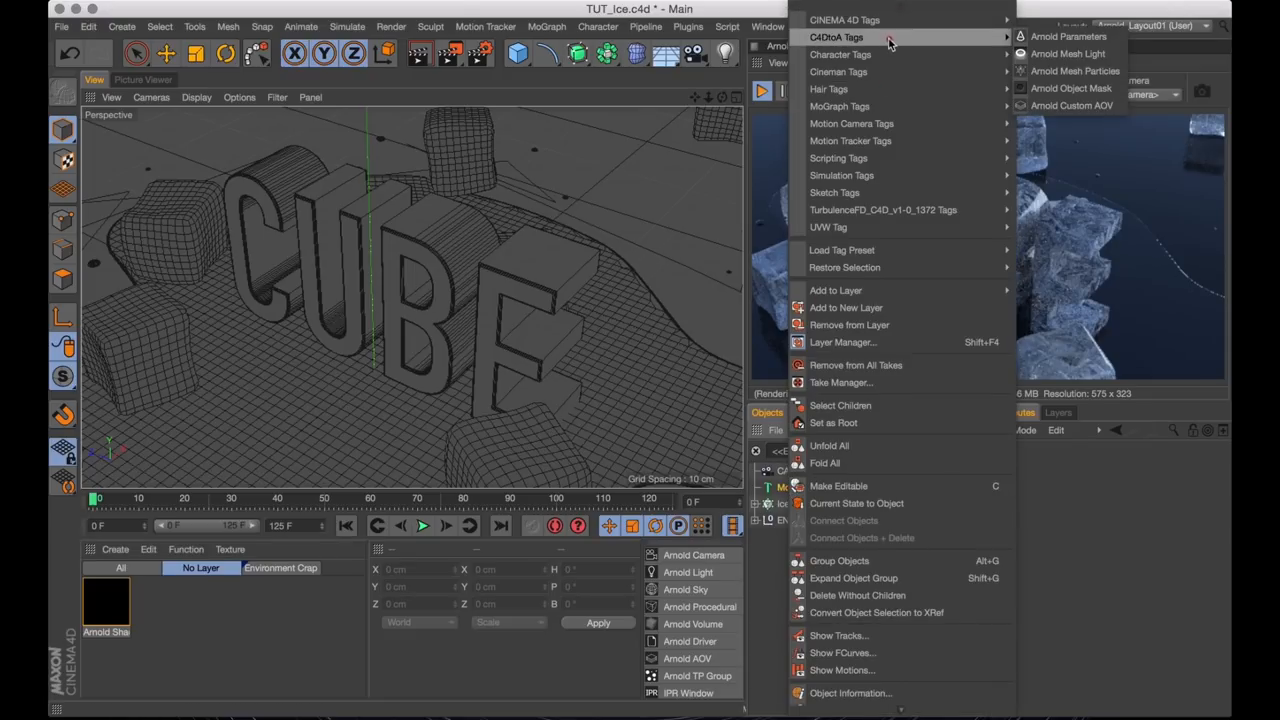
{"action": "mouse_move", "coordinate": [1068, 36]}
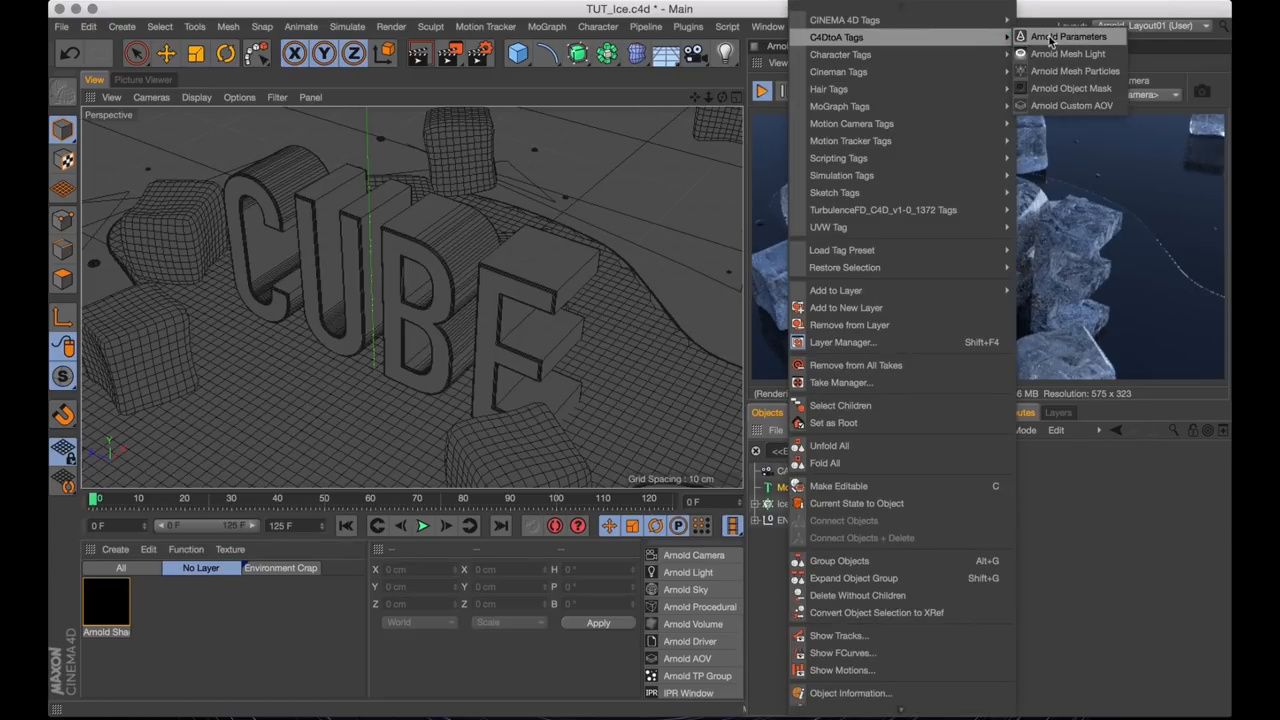
{"action": "left_click", "coordinate": [1067, 36]}
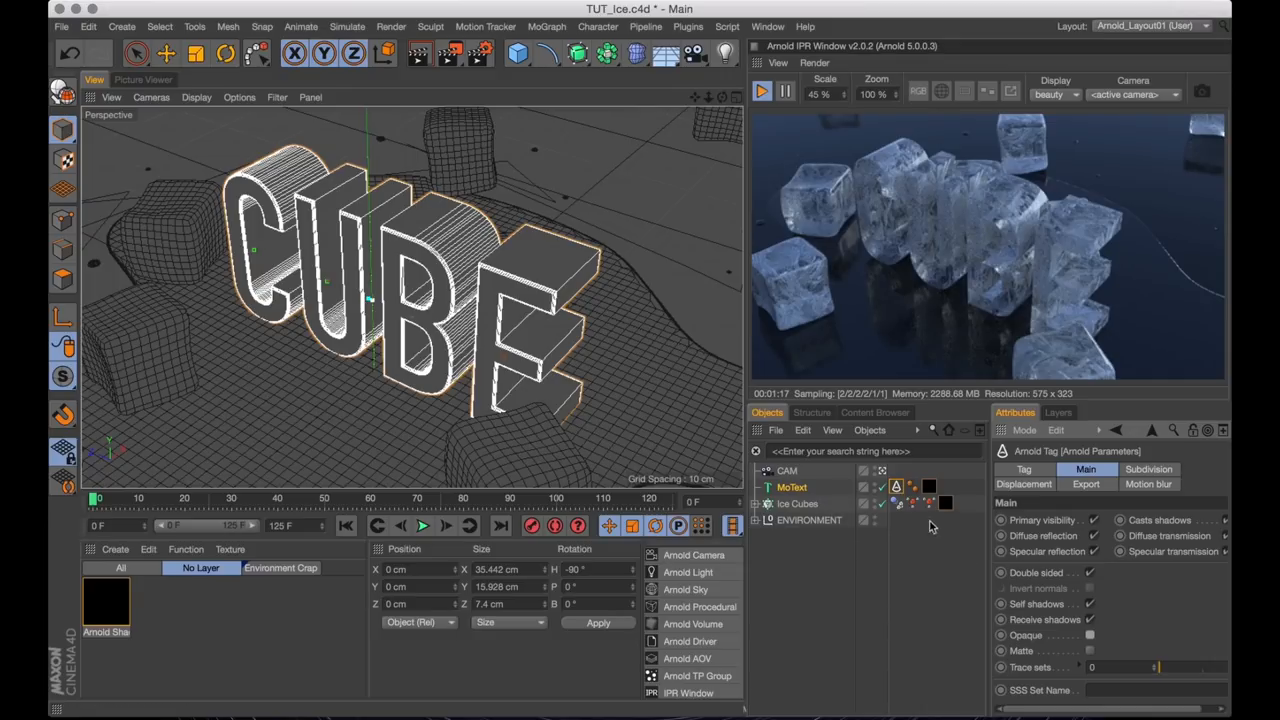
{"action": "mouse_move", "coordinate": [573, 415]}
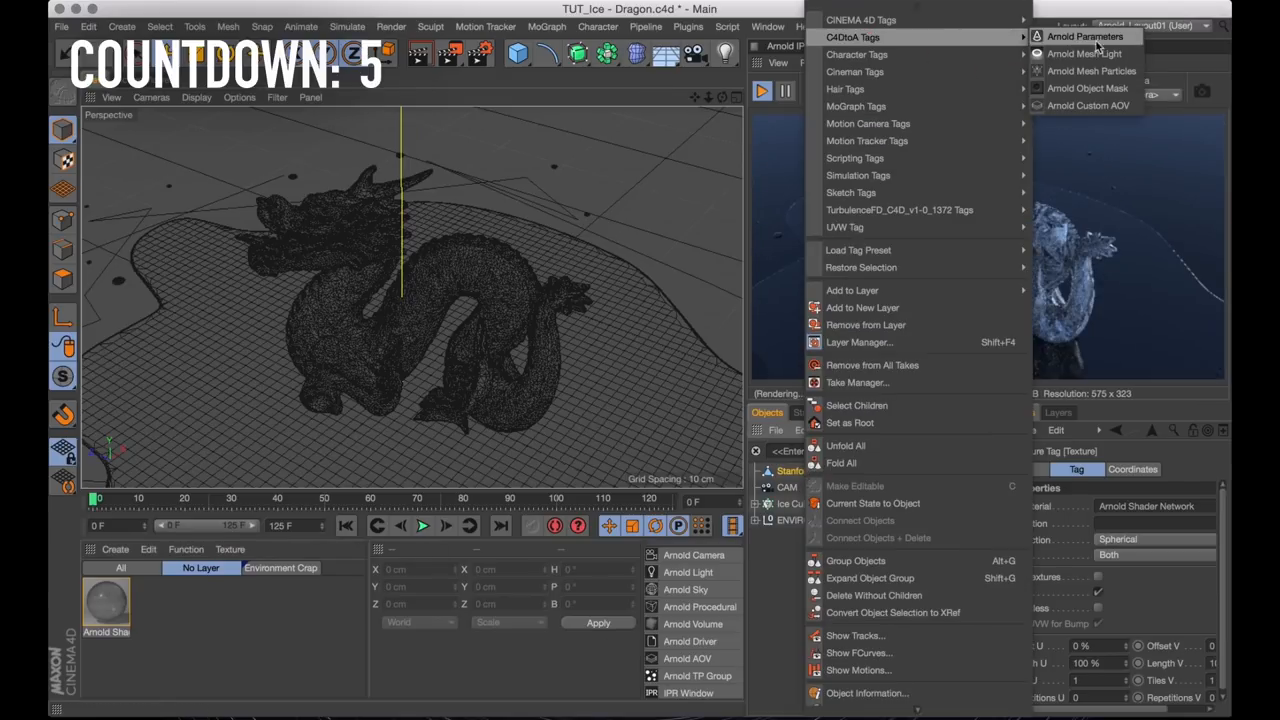
- Add an Arnold Parameters tag to the Stanford Dragon object
{"action": "left_click", "coordinate": [1081, 36]}
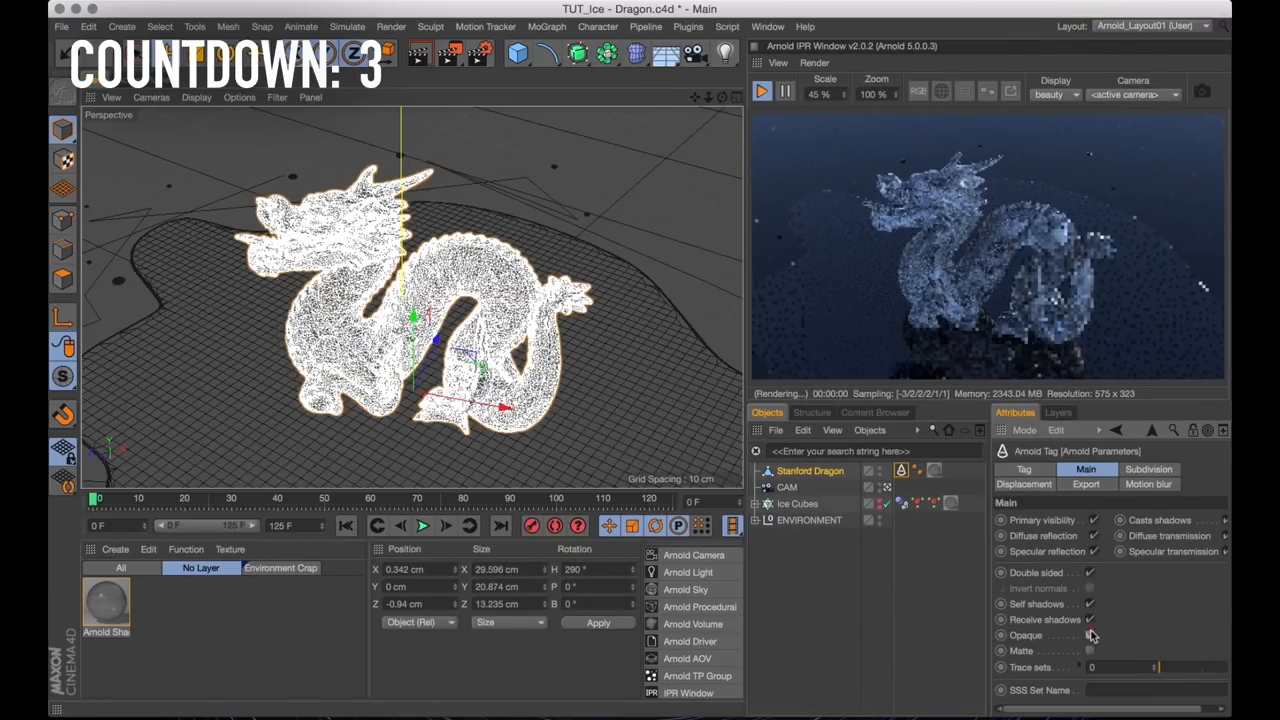